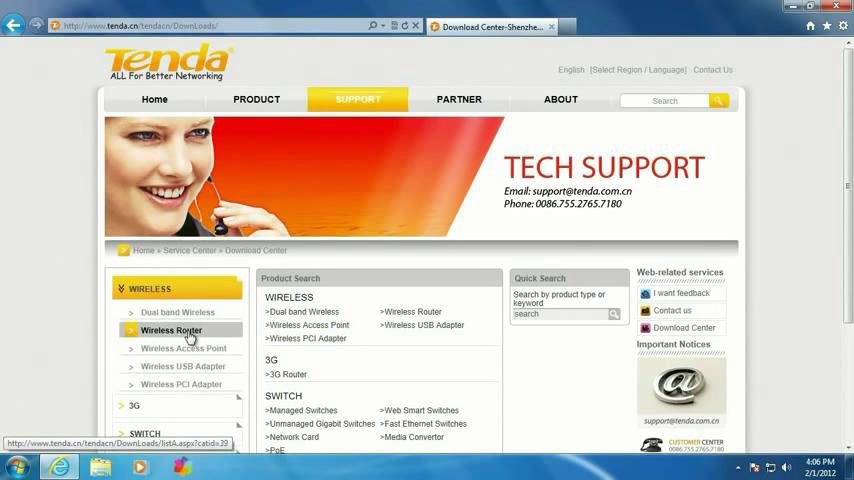
- Browse the Wireless Router downloads and reach the W268R firmware download page
click(172, 330)
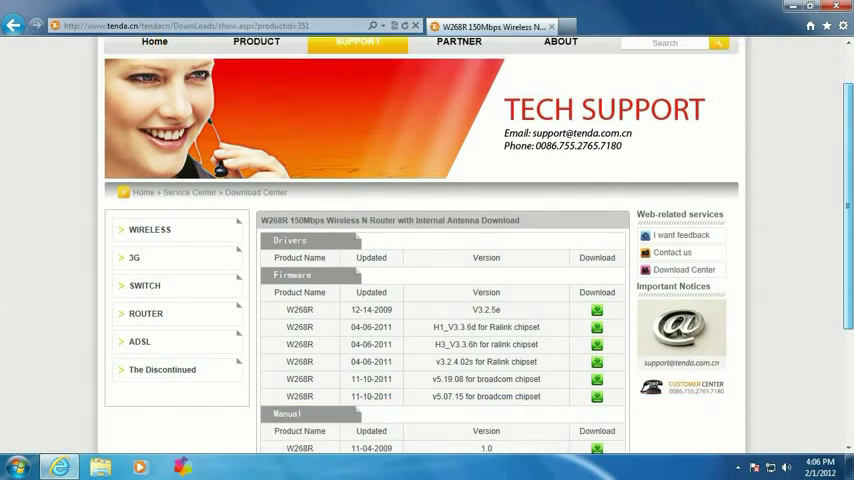
scroll(down, 3)
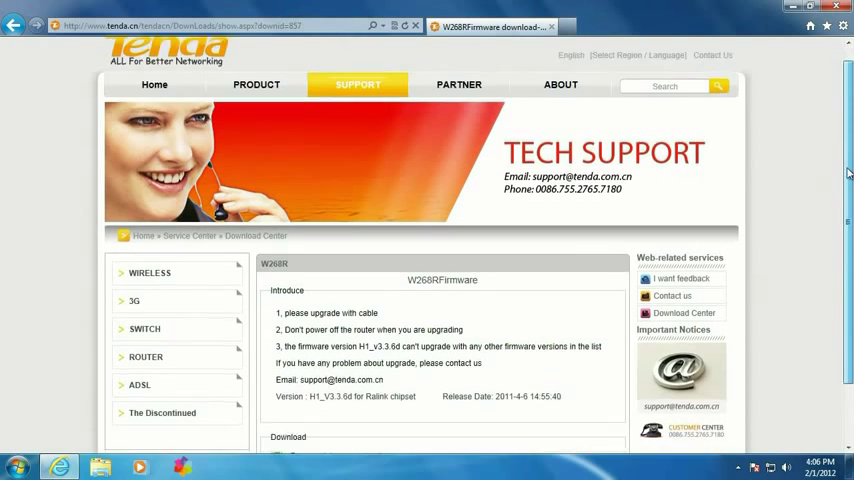
- Download the W268R firmware zip and save it into the Downloads folder
click(362, 382)
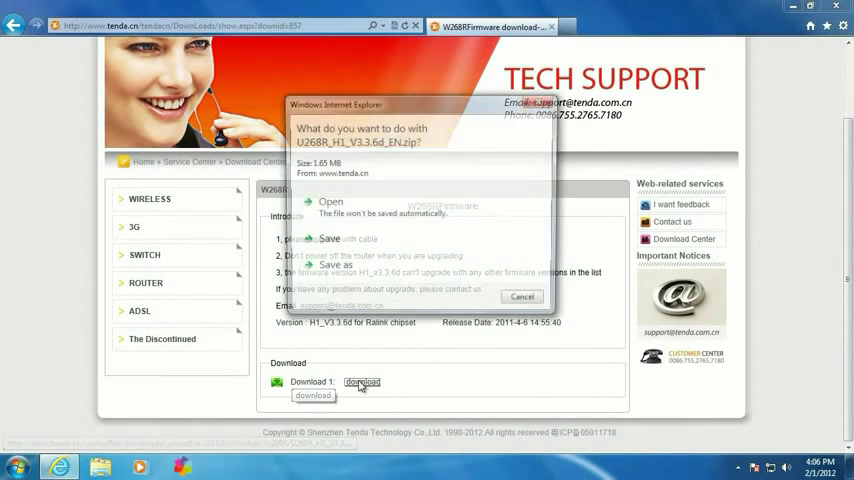
click(336, 264)
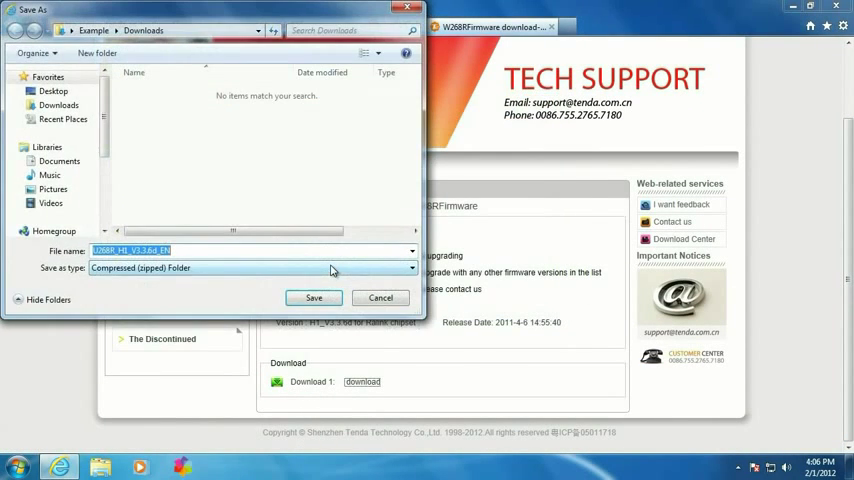
click(58, 104)
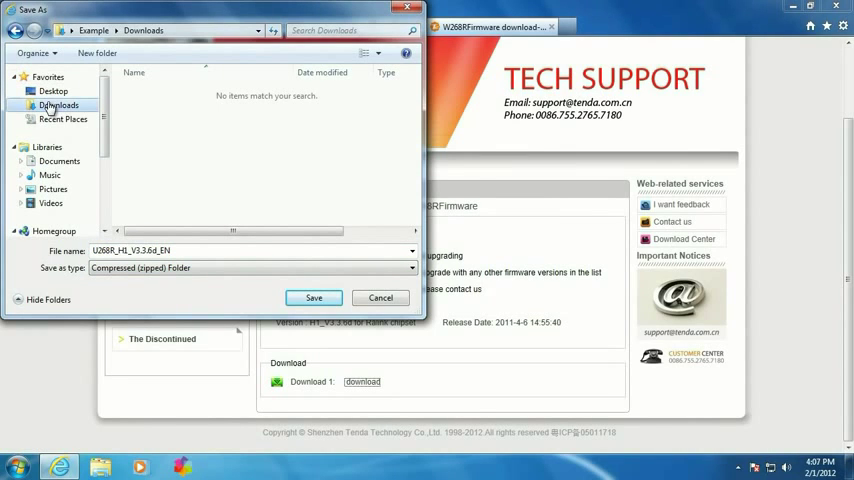
click(312, 296)
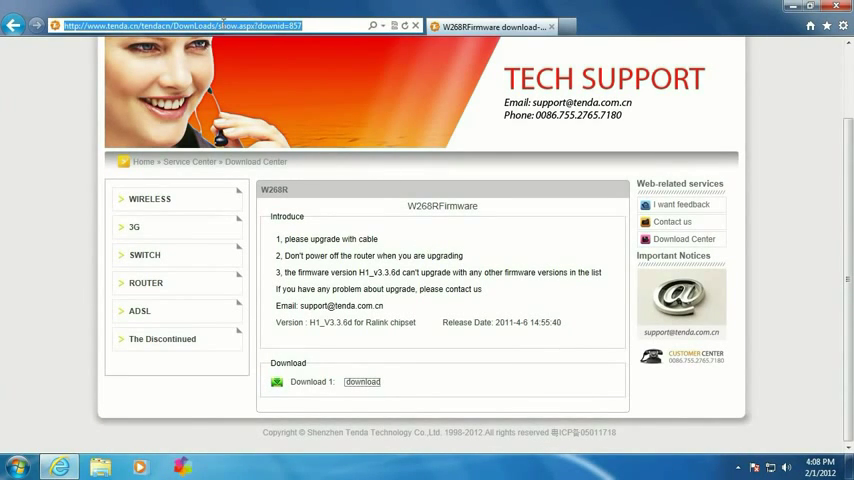
- Log in to the router at 192.168.0.1 as admin and go to System Tools > Upgrade
text(192.168.0.1/)
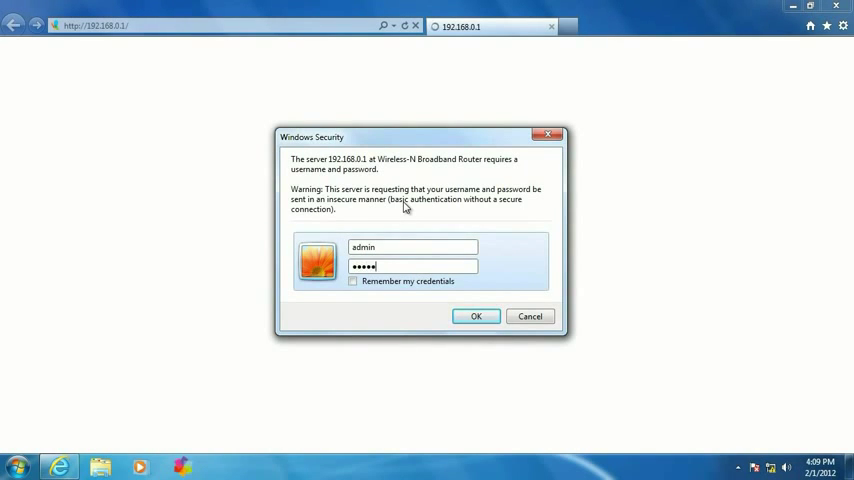
click(476, 316)
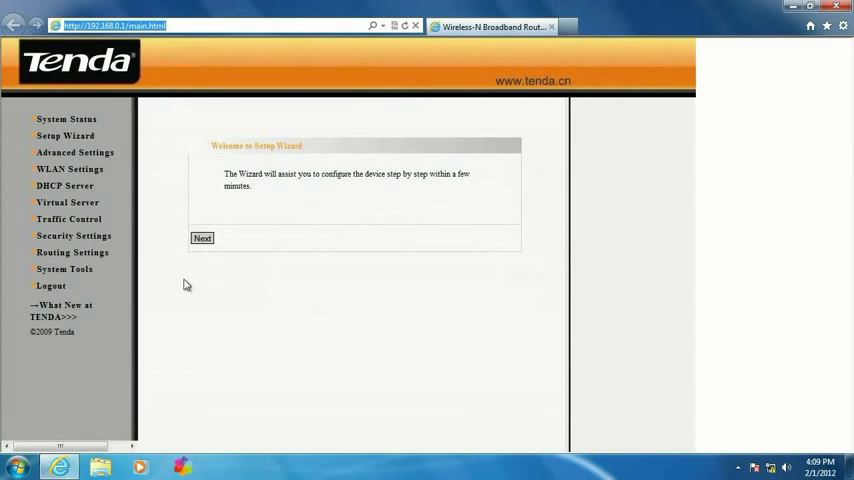
click(64, 252)
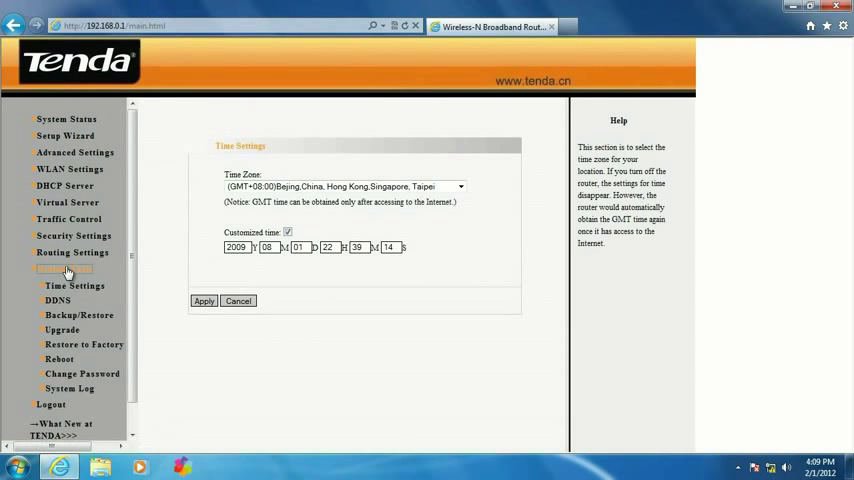
click(62, 330)
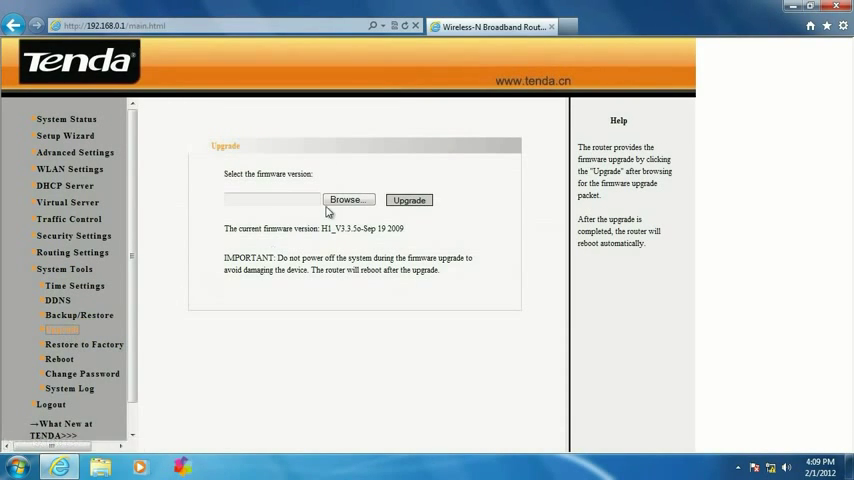
- Choose the downloaded firmware file from Downloads as the upgrade package
click(348, 200)
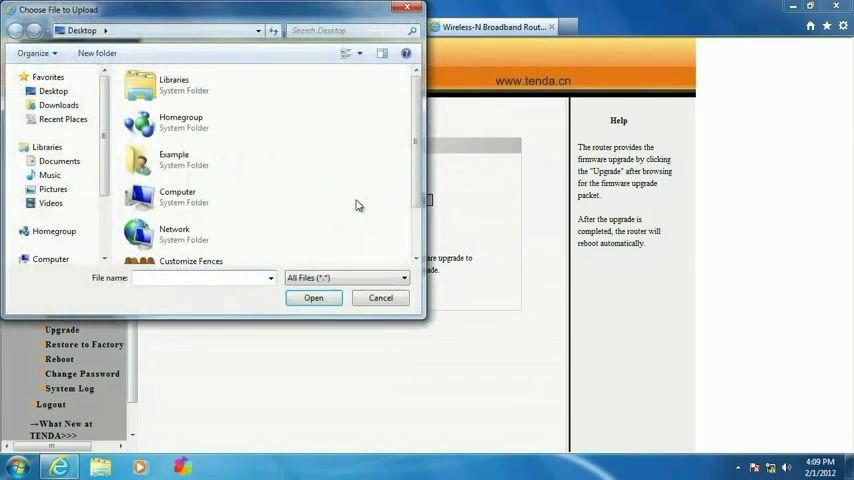
click(58, 104)
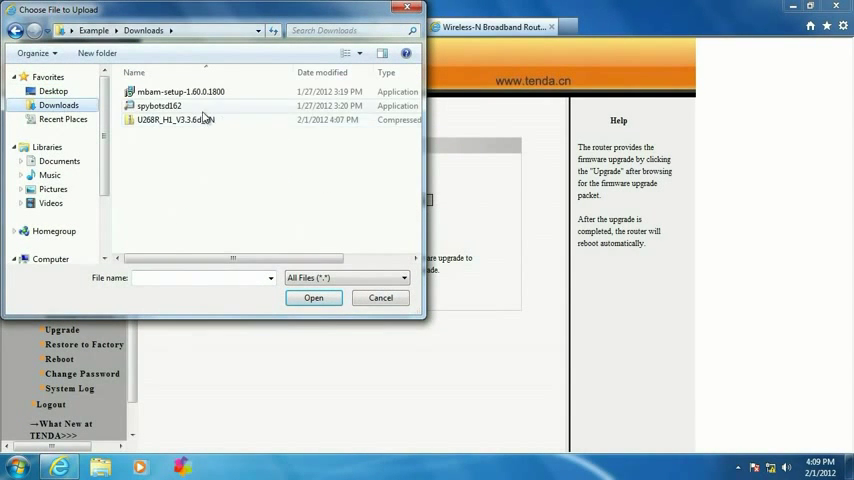
click(176, 120)
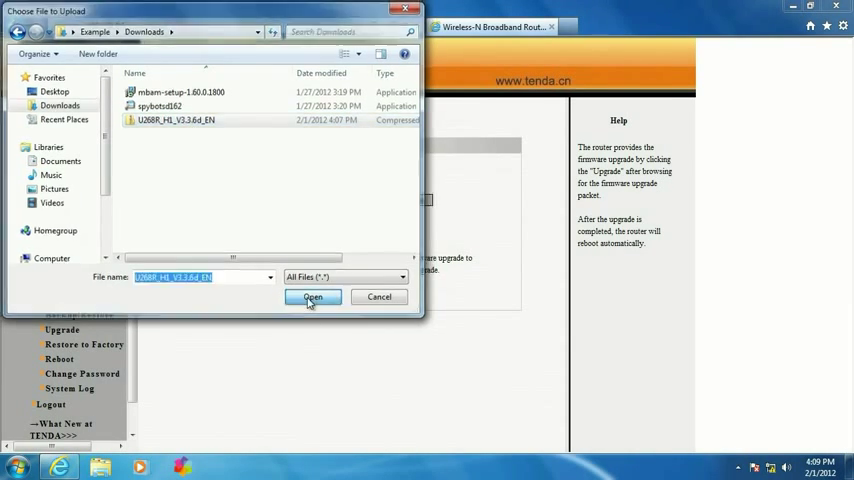
click(312, 296)
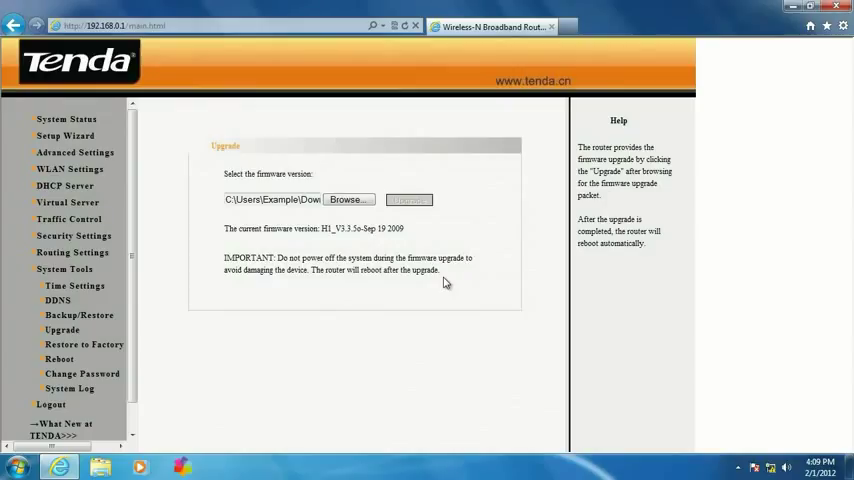
- Start the firmware upgrade and let the router install it and reboot
click(408, 200)
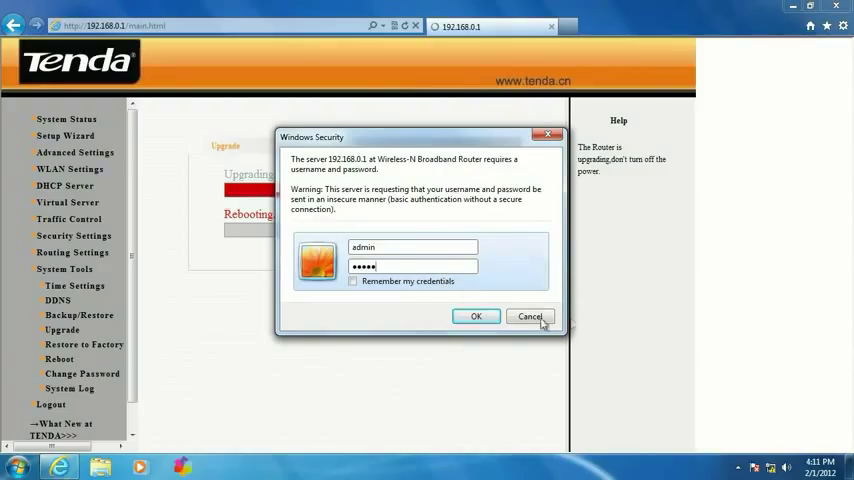
- Cancel the Windows Security login prompt, landing on the Setup Wizard welcome page
click(476, 316)
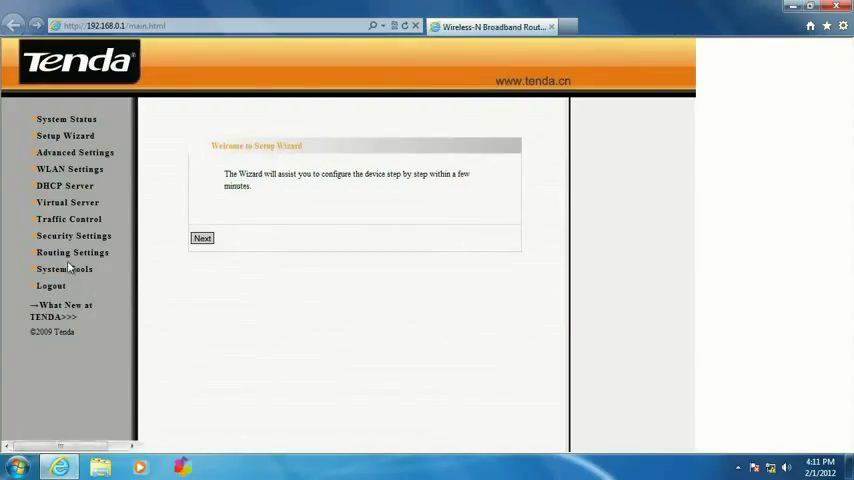
mouse_move(454, 296)
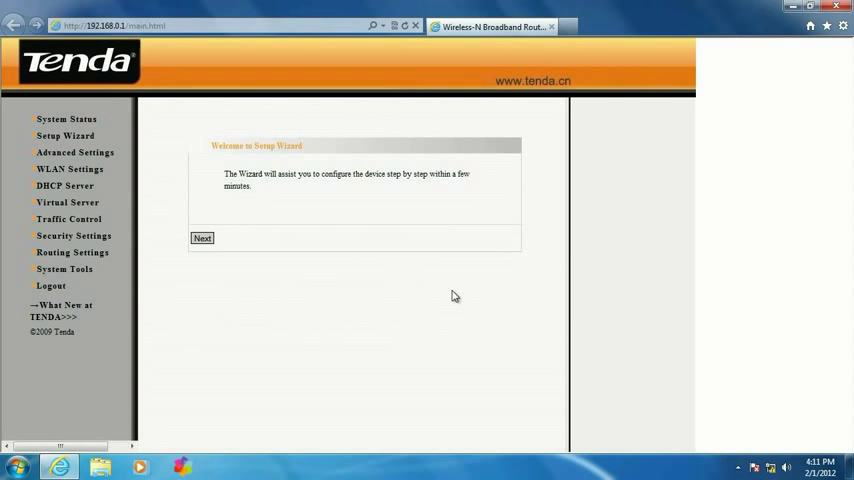
mouse_move(796, 58)
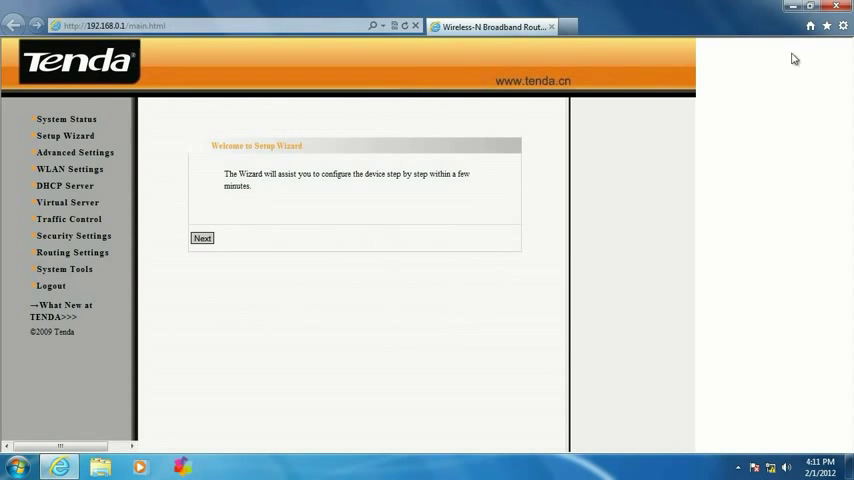